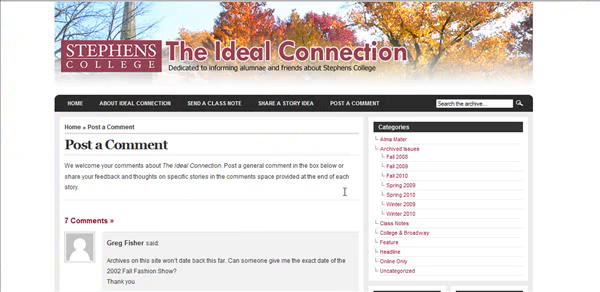
mouse_move(40, 128)
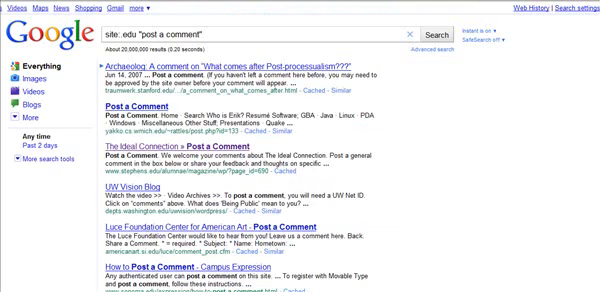
scroll("down", 3)
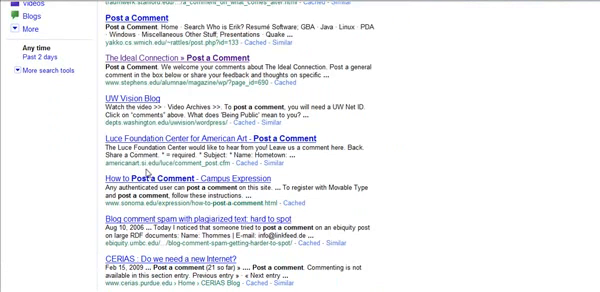
mouse_move(457, 205)
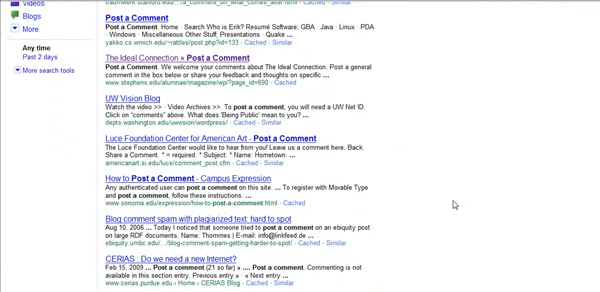
scroll("down", 3)
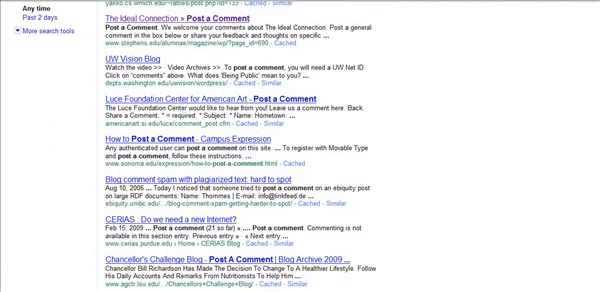
scroll("down", 3)
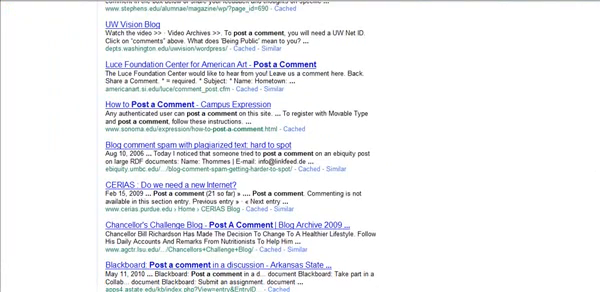
scroll("down", 3)
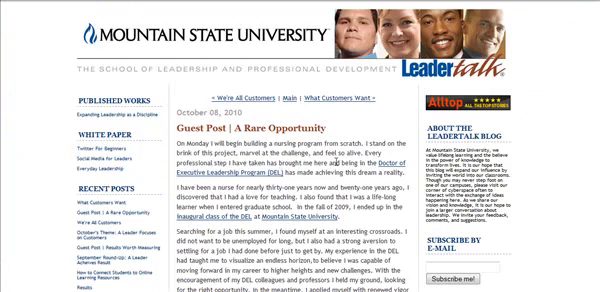
mouse_move(425, 142)
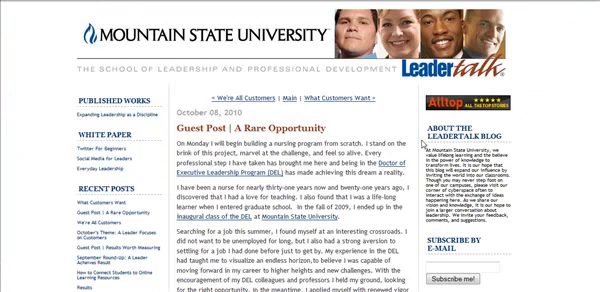
scroll("down", 3)
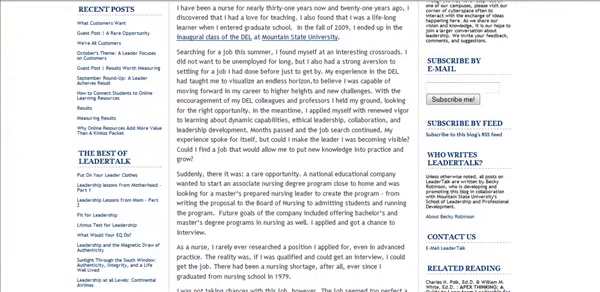
scroll("down", 3)
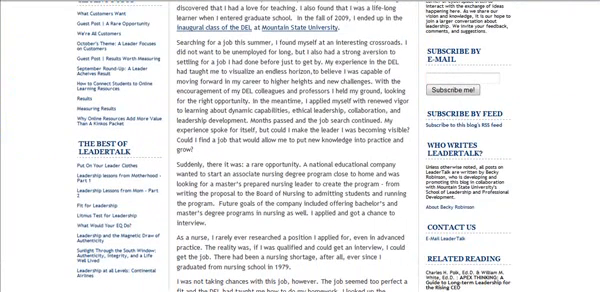
scroll("down", 3)
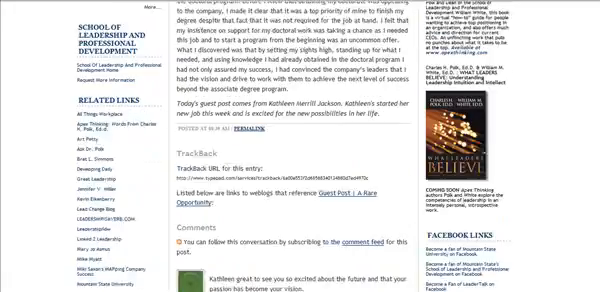
scroll("down", 3)
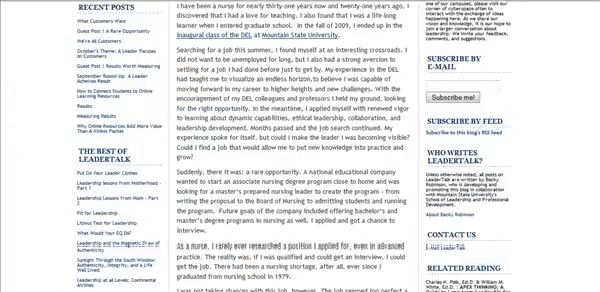
scroll("up", 3)
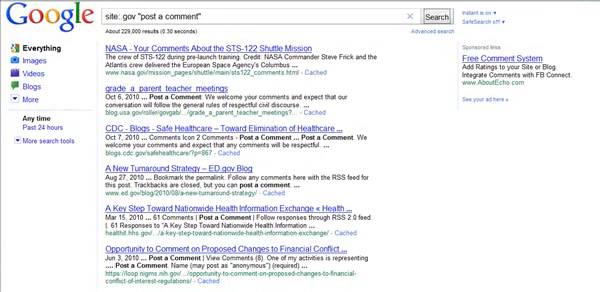
scroll("down", 3)
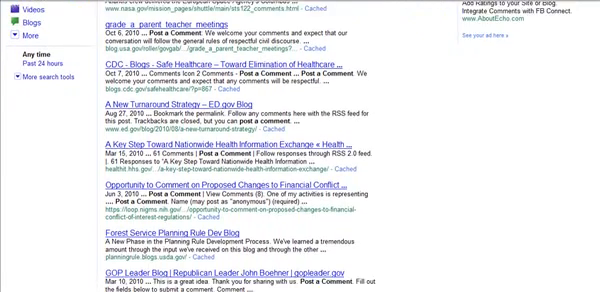
scroll("down", 3)
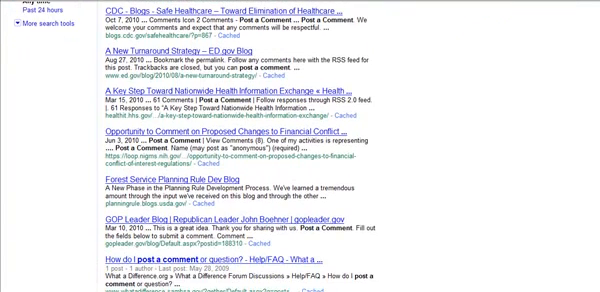